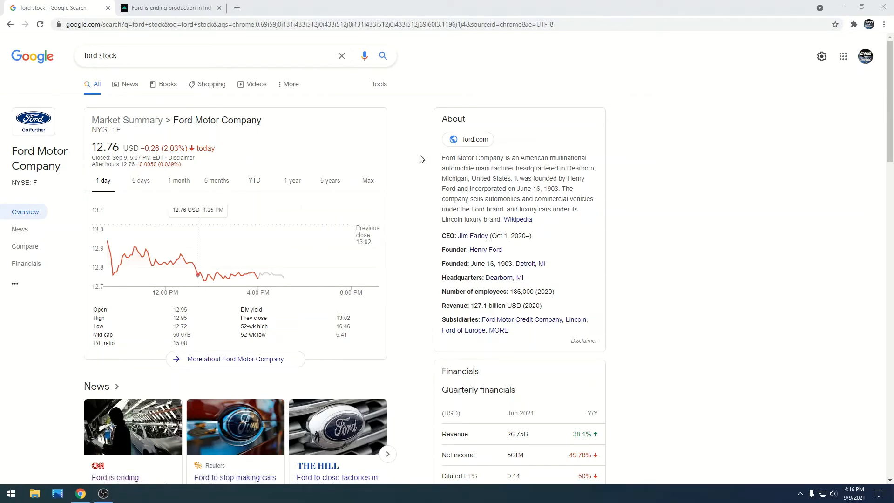
{"action": "mouse_move", "coordinate": [152, 5]}
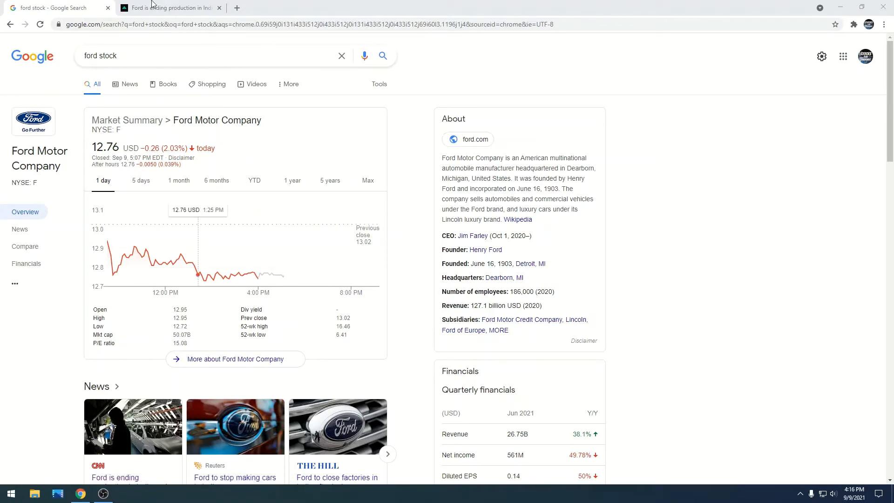
- Bring up the CNN Business Ford-India article and scroll to its opening paragraphs on job cuts
{"action": "left_click", "coordinate": [169, 8]}
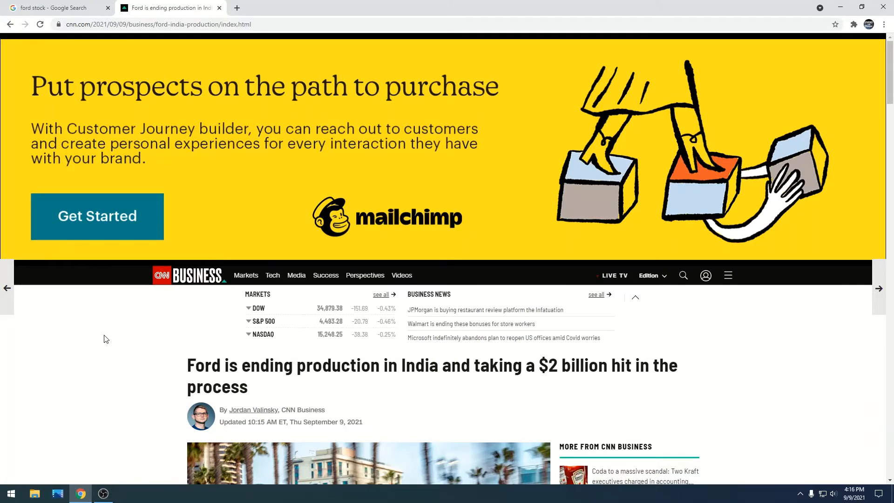
{"action": "scroll", "scroll_direction": "down", "scroll_amount": 3}
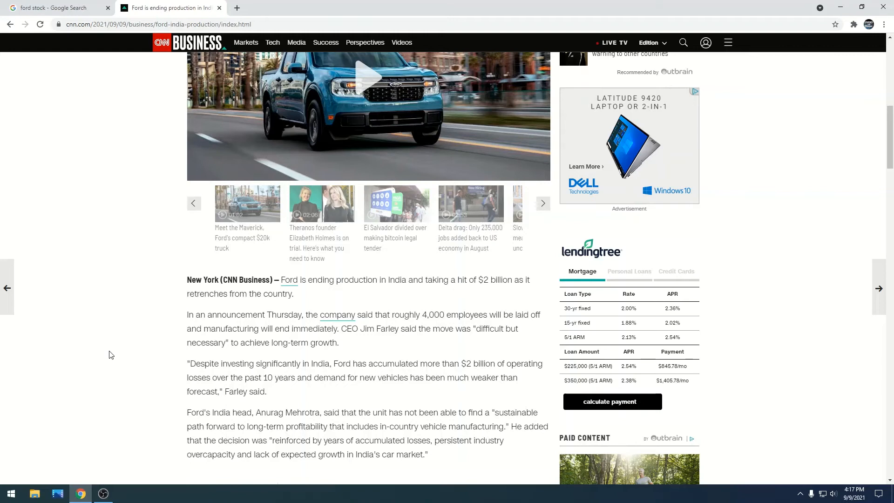
{"action": "scroll", "scroll_direction": "down", "scroll_amount": 3}
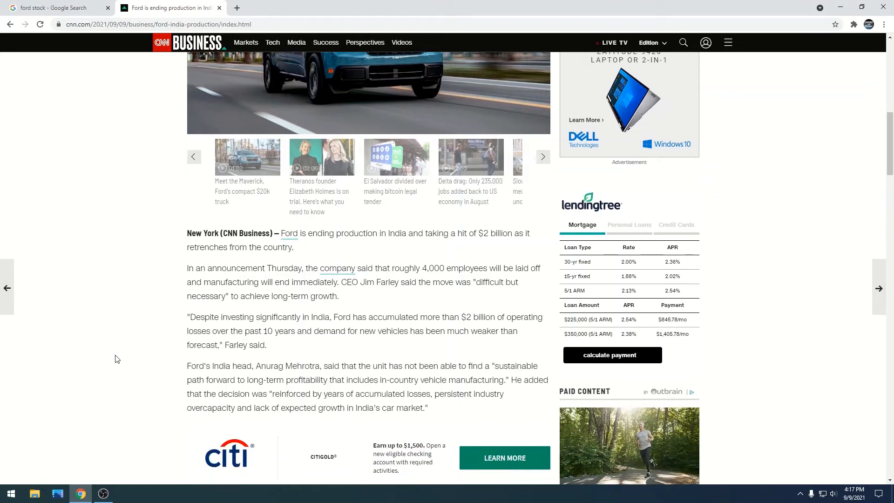